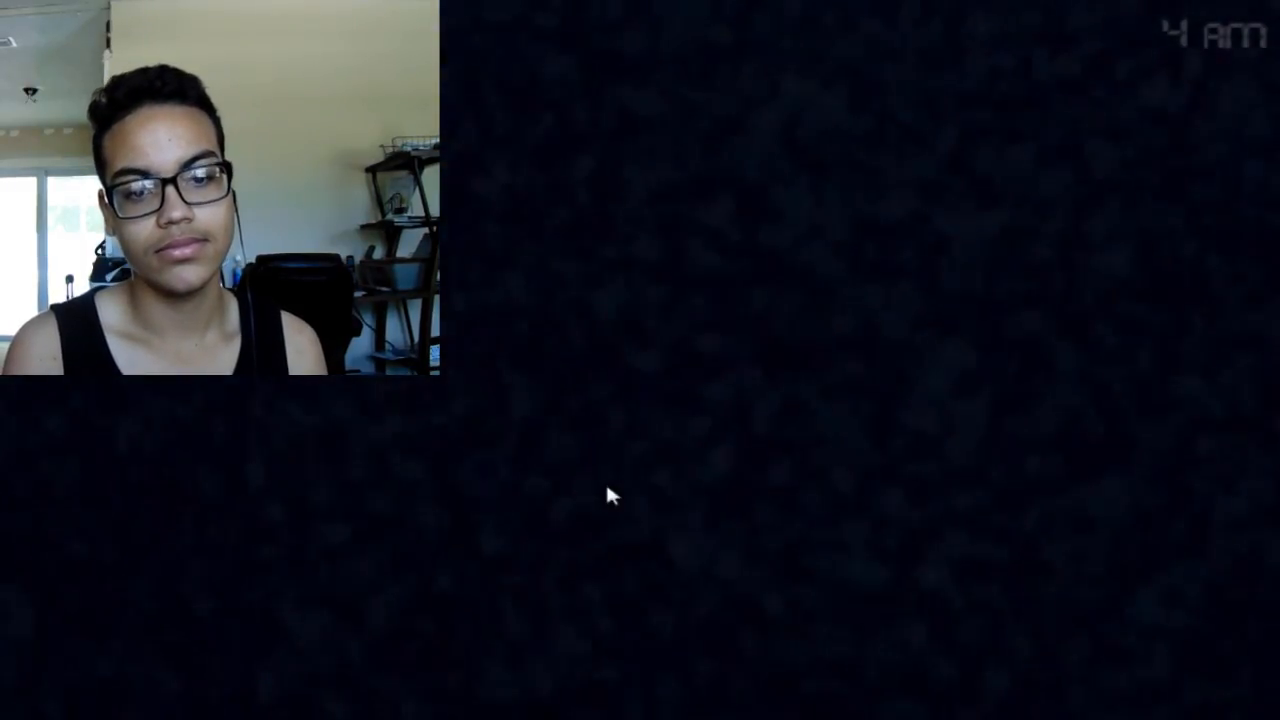
mouse_move(95, 470)
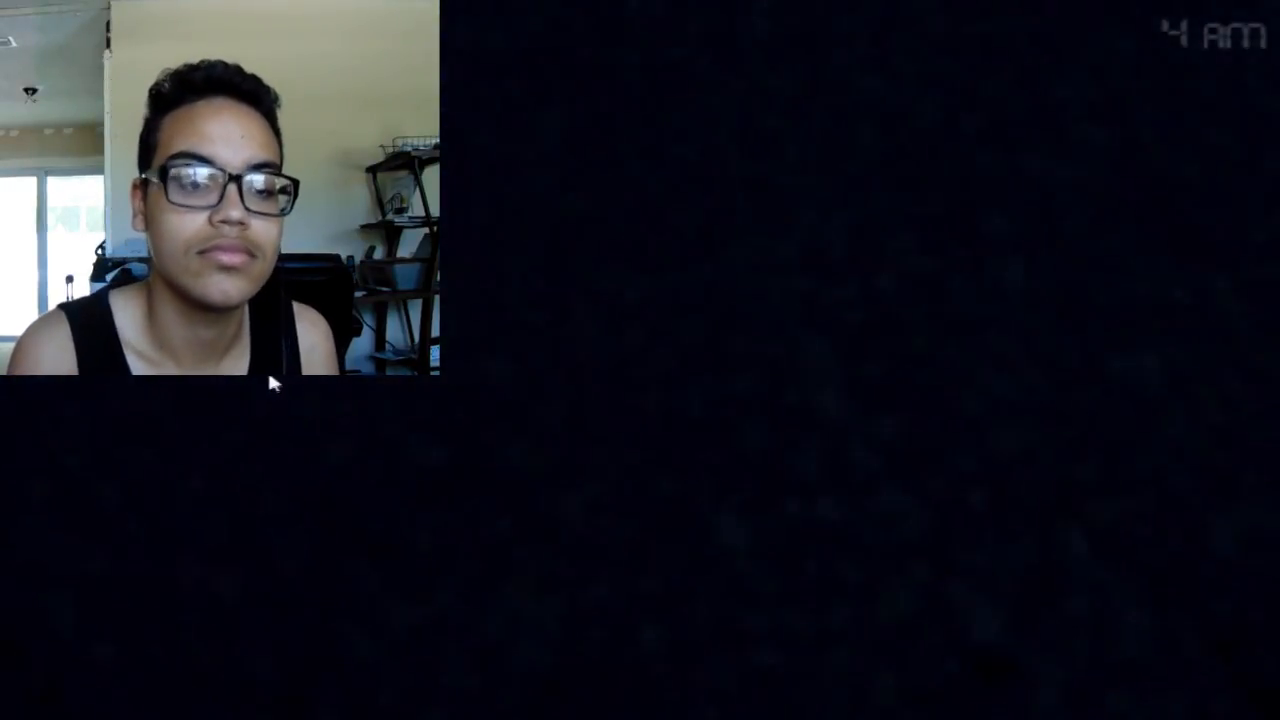
mouse_move(196, 378)
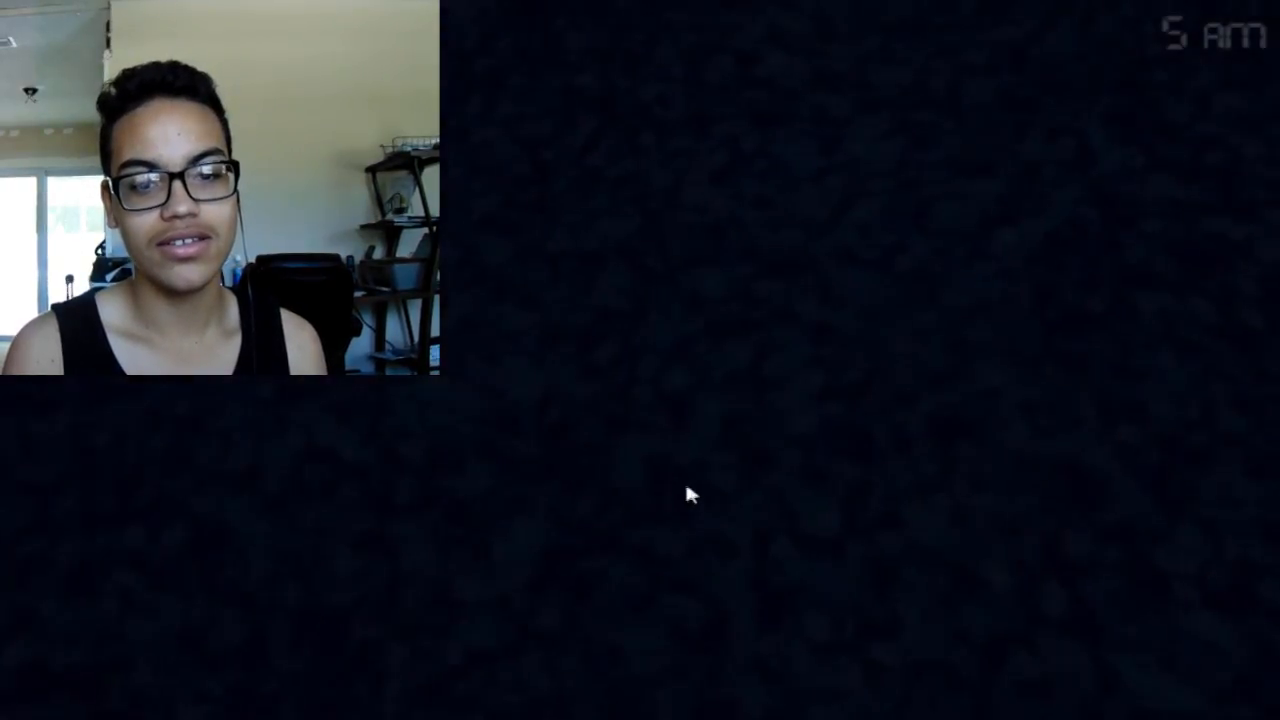
mouse_move(696, 650)
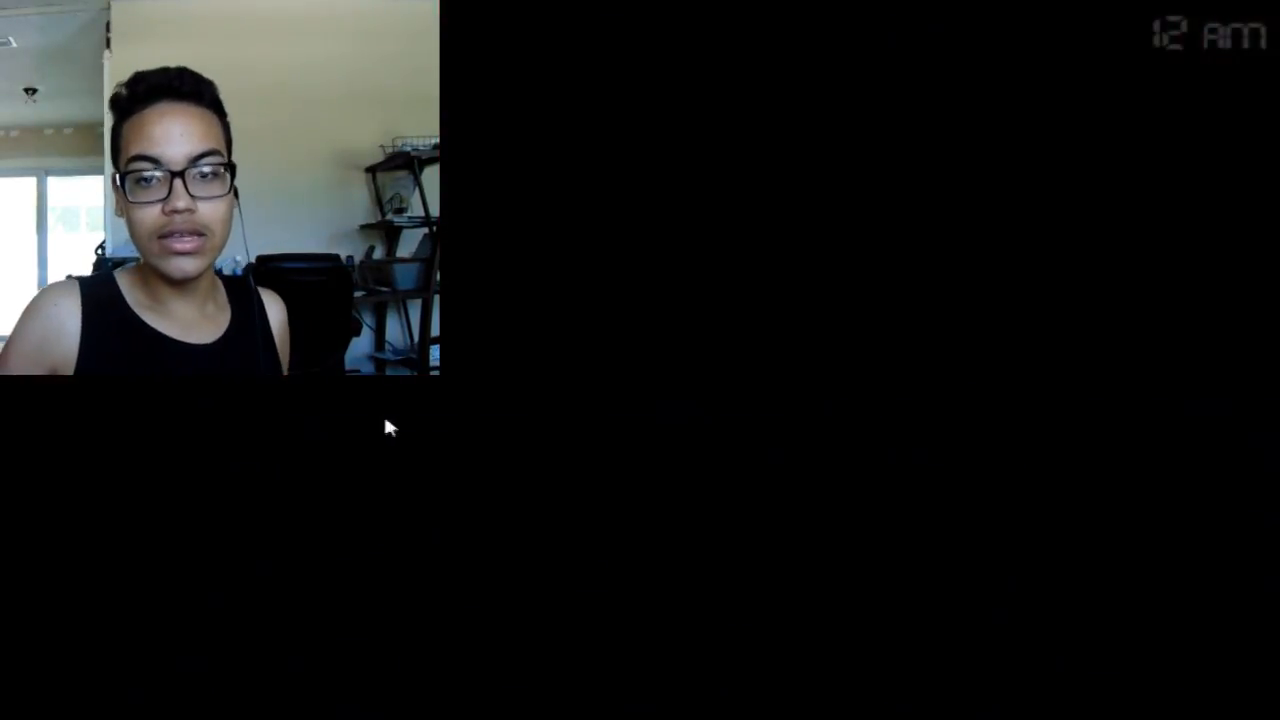
mouse_move(648, 394)
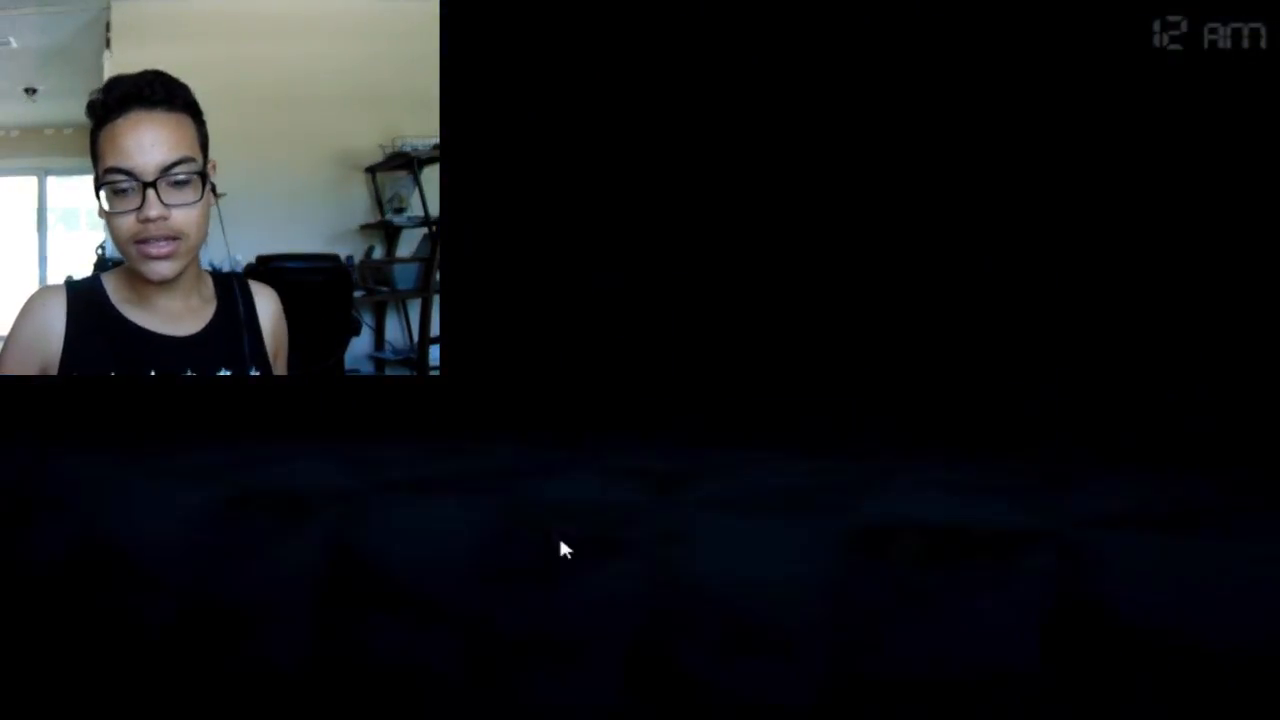
mouse_move(125, 395)
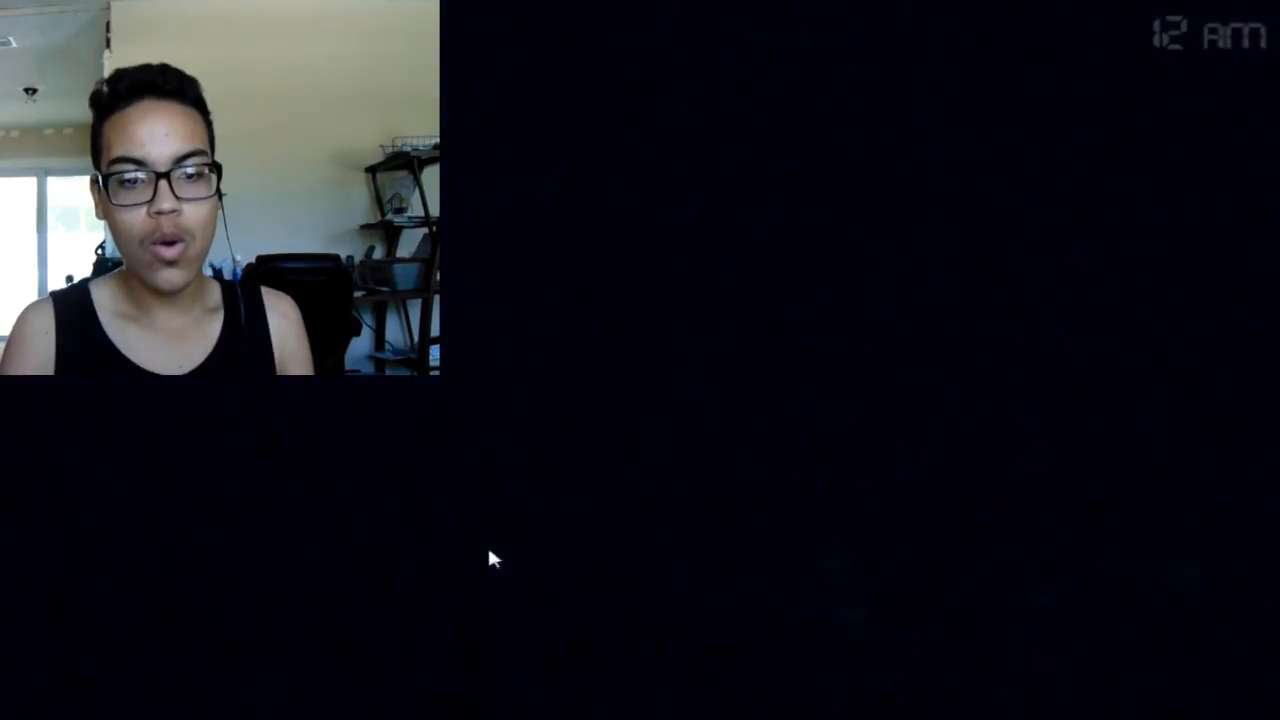
mouse_move(1088, 479)
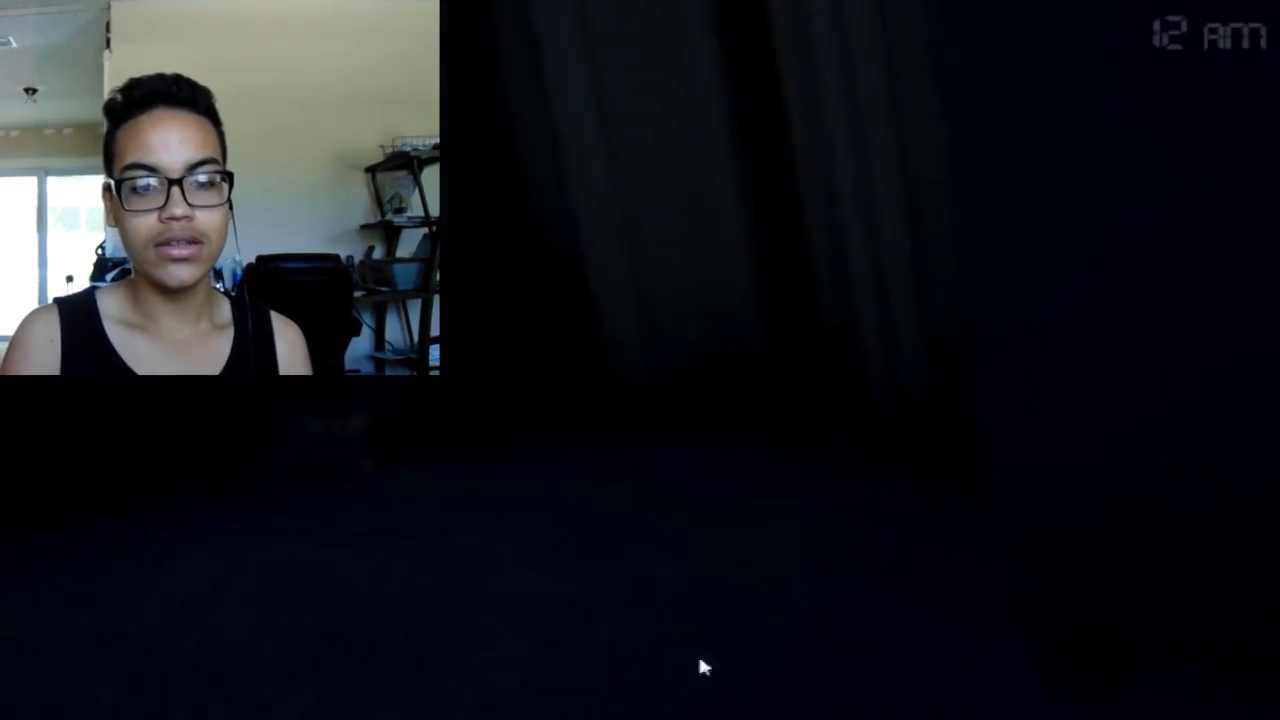
mouse_move(643, 422)
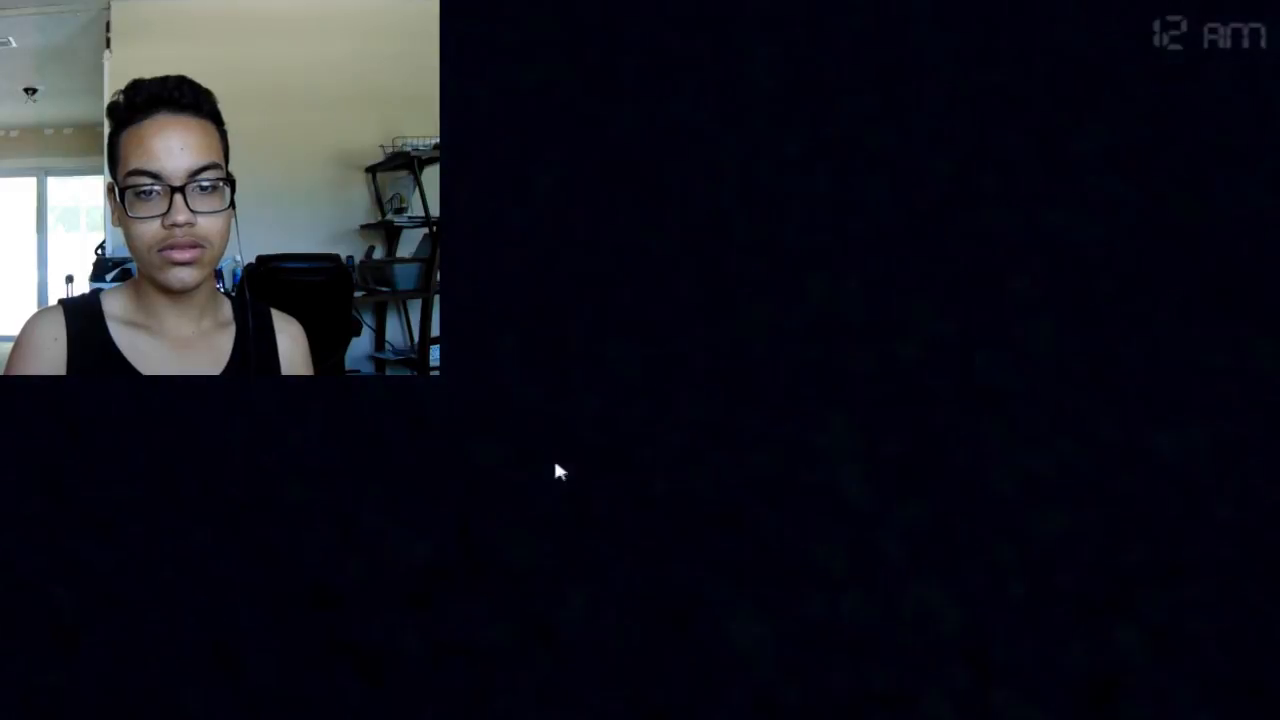
mouse_move(1068, 450)
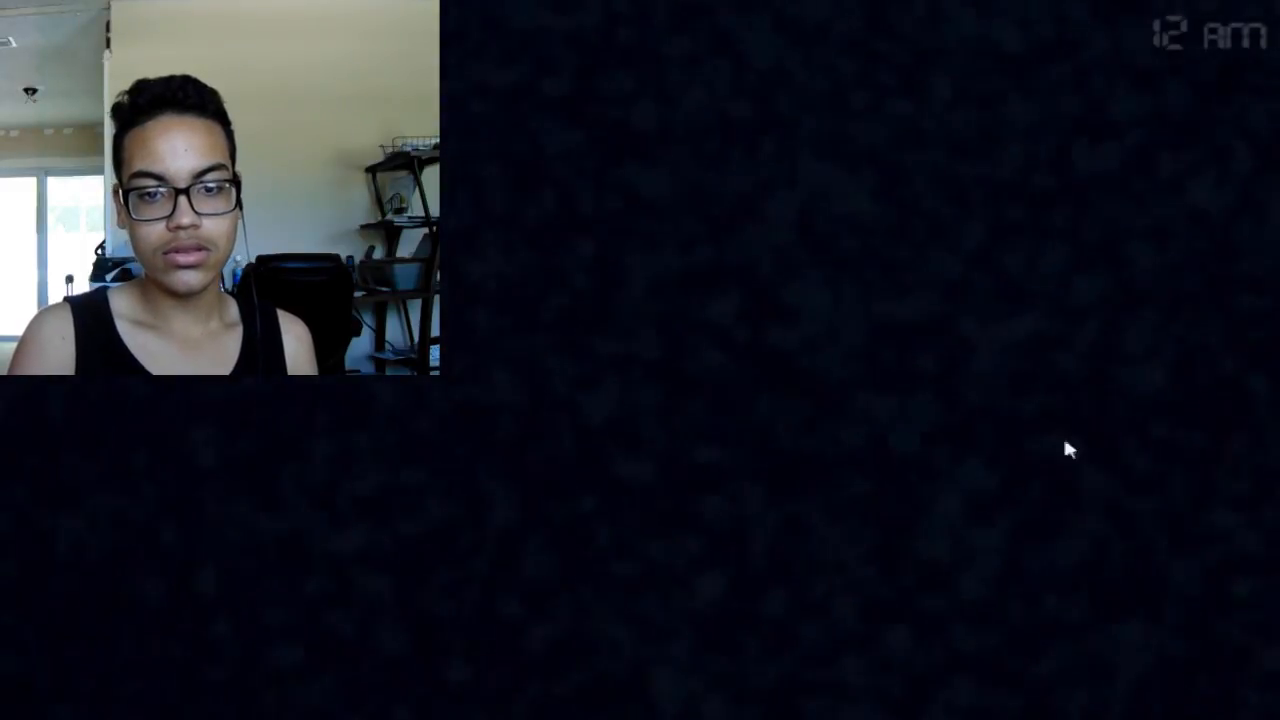